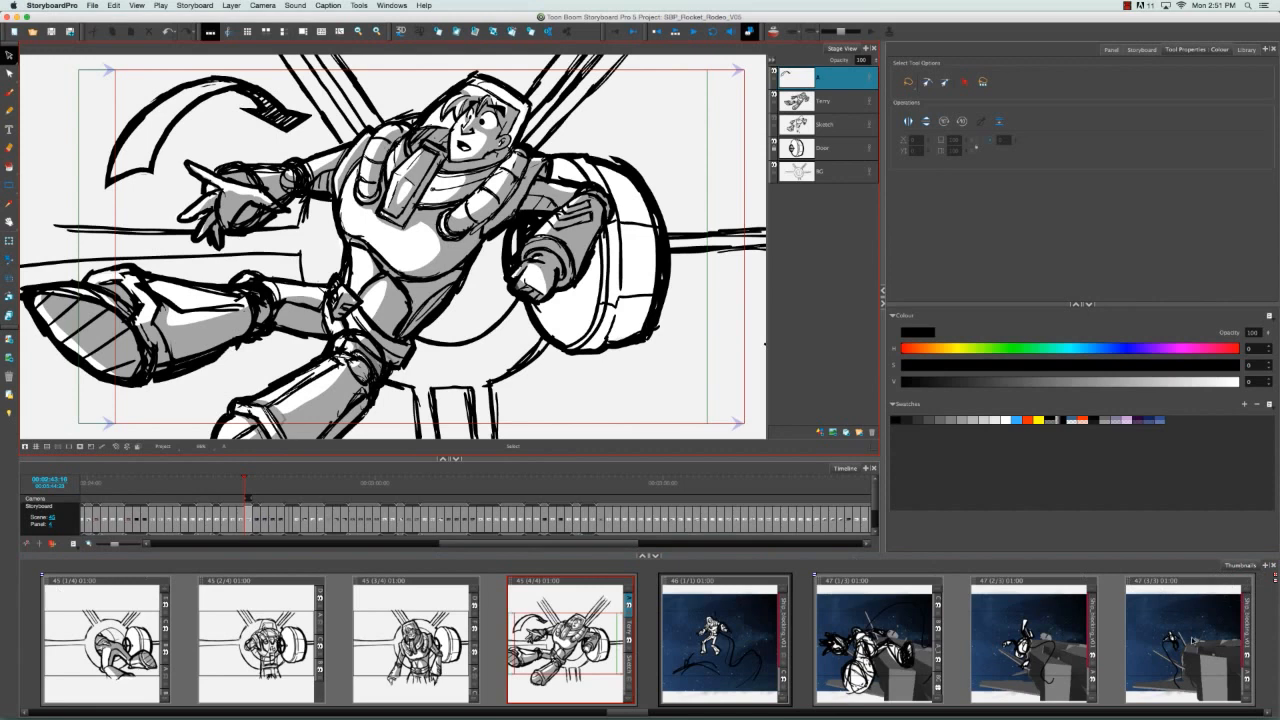
mouse_move(607, 48)
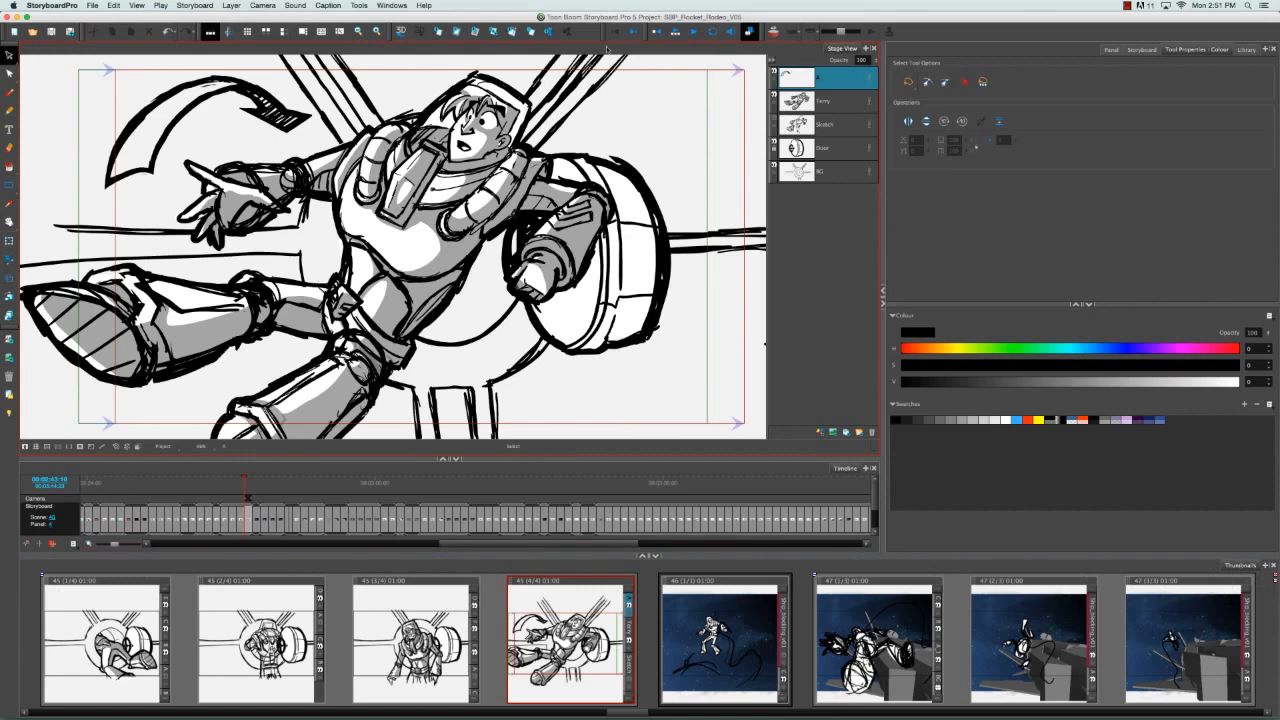
mouse_move(830, 303)
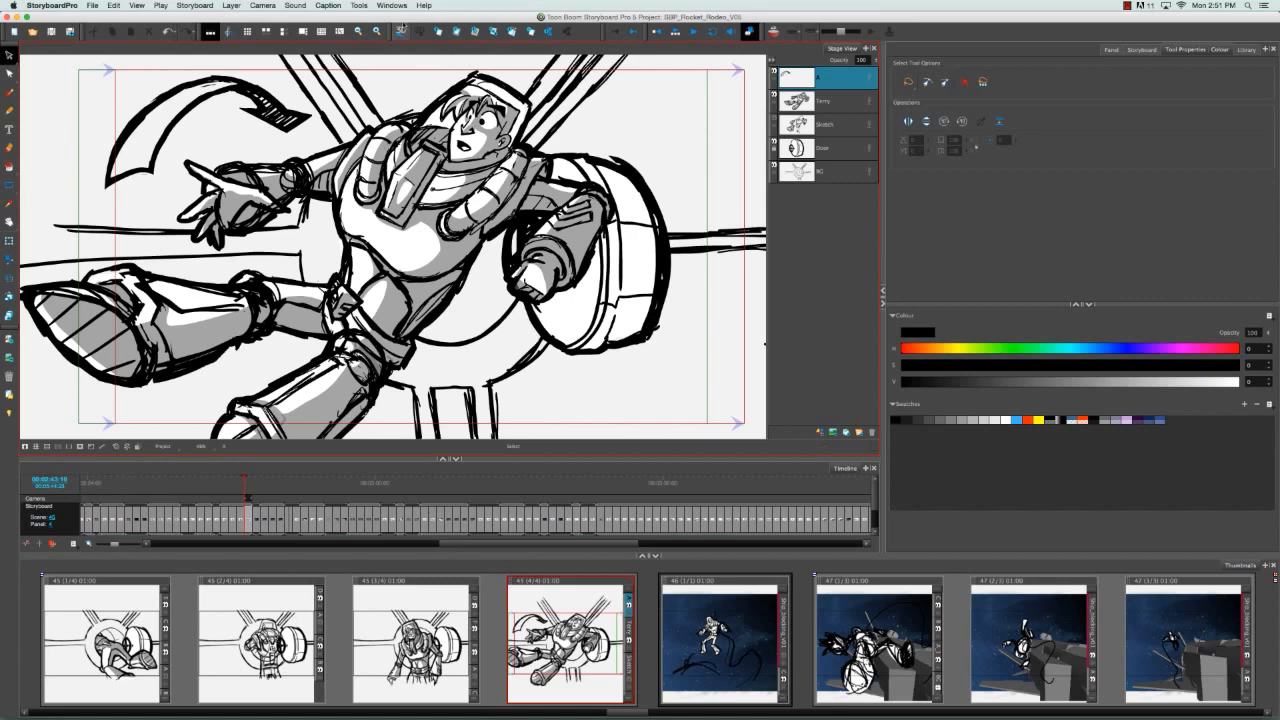
Add a Top View tab beside the Stage View from the Windows menu.
click(417, 7)
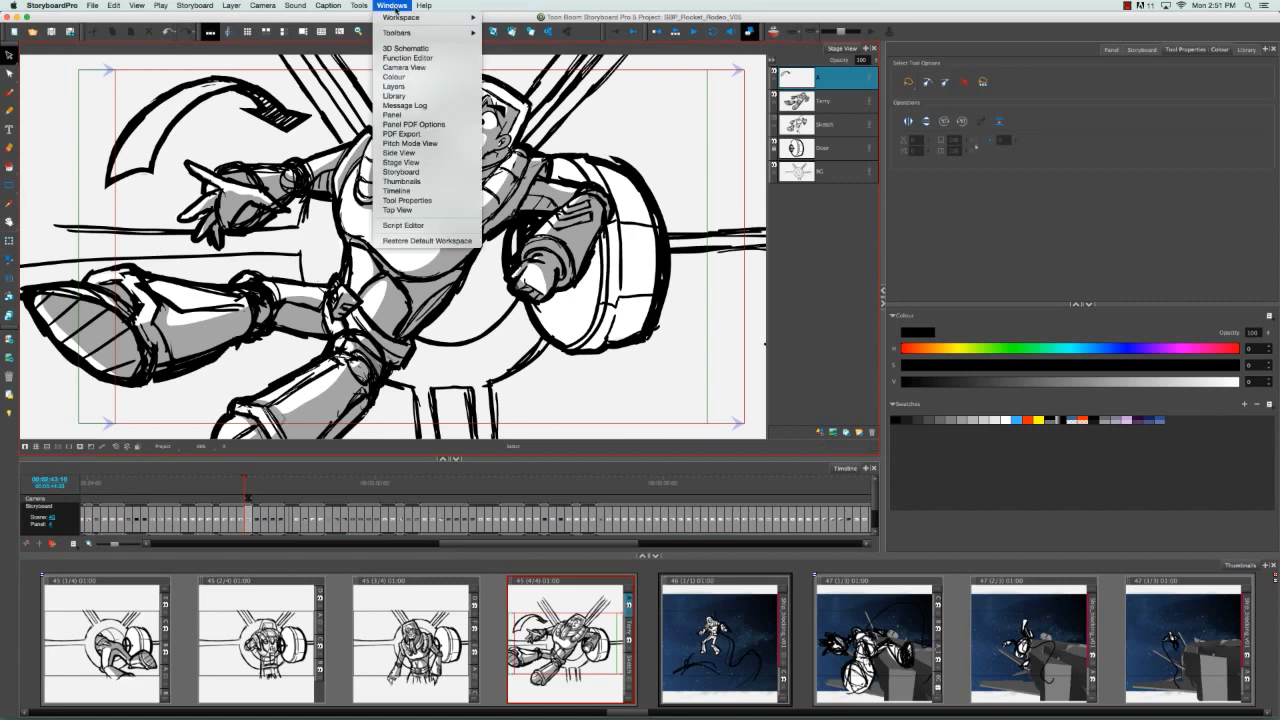
mouse_move(412, 133)
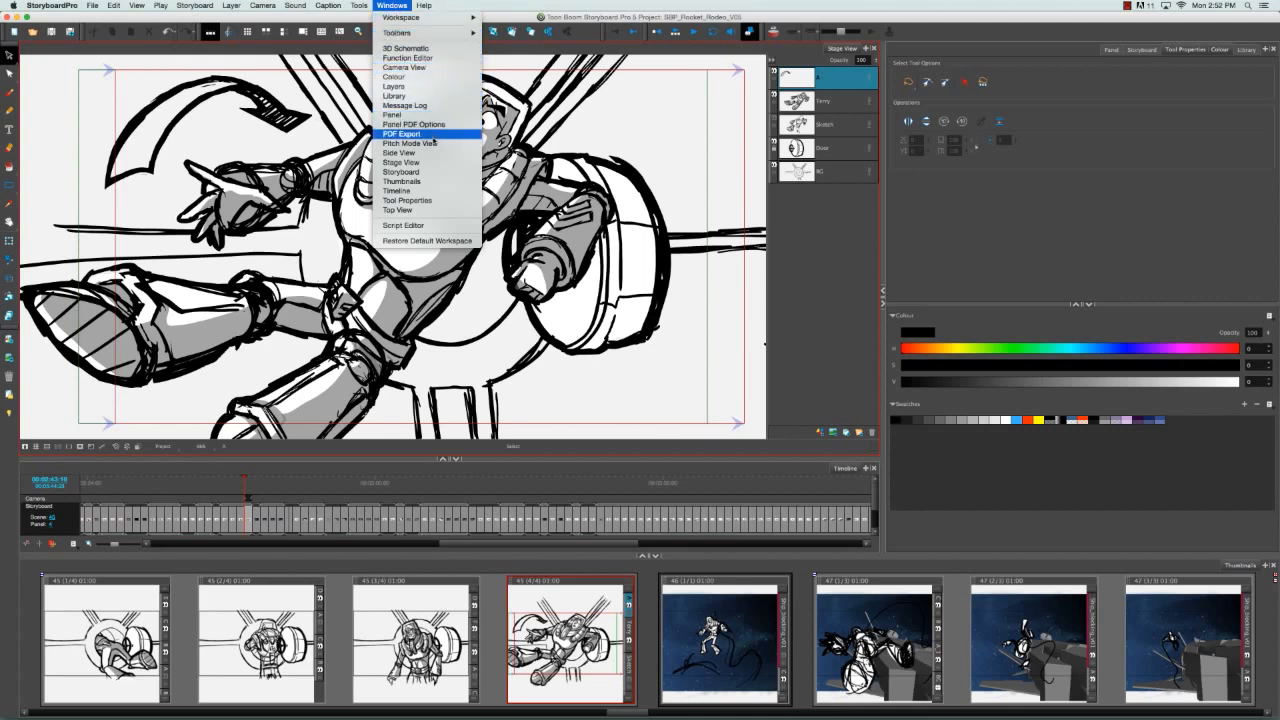
mouse_move(413, 135)
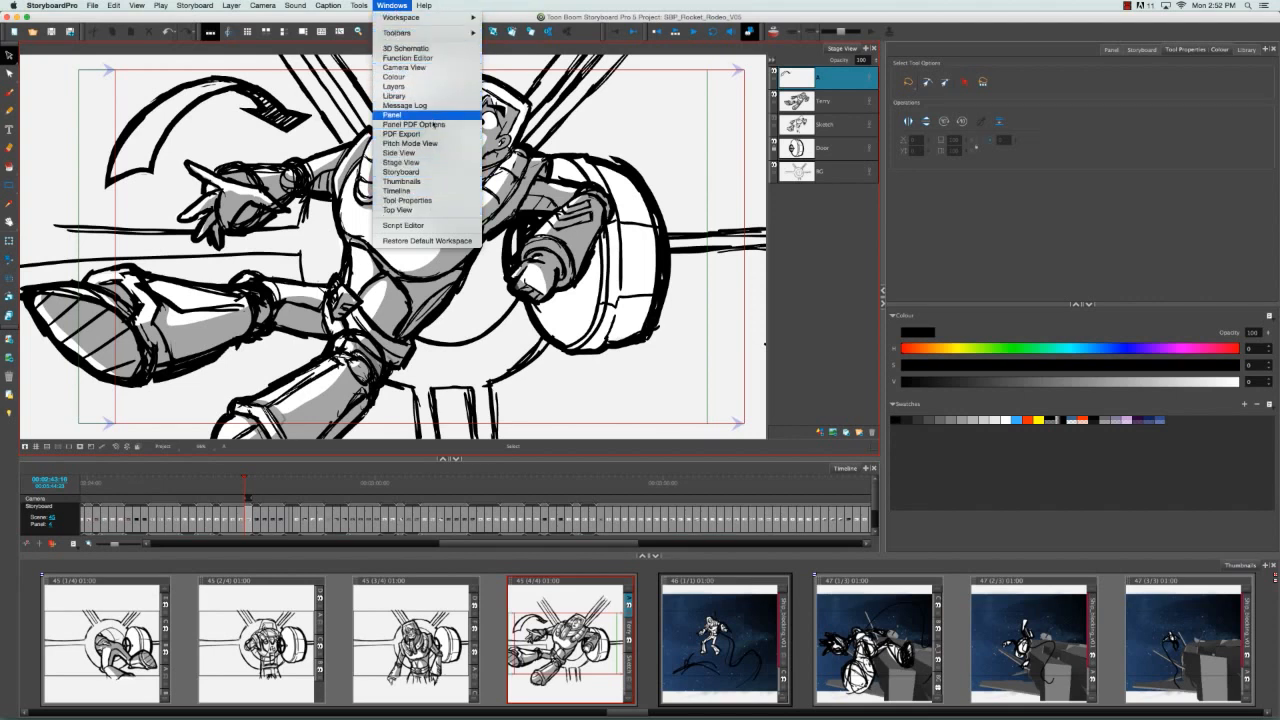
mouse_move(398, 210)
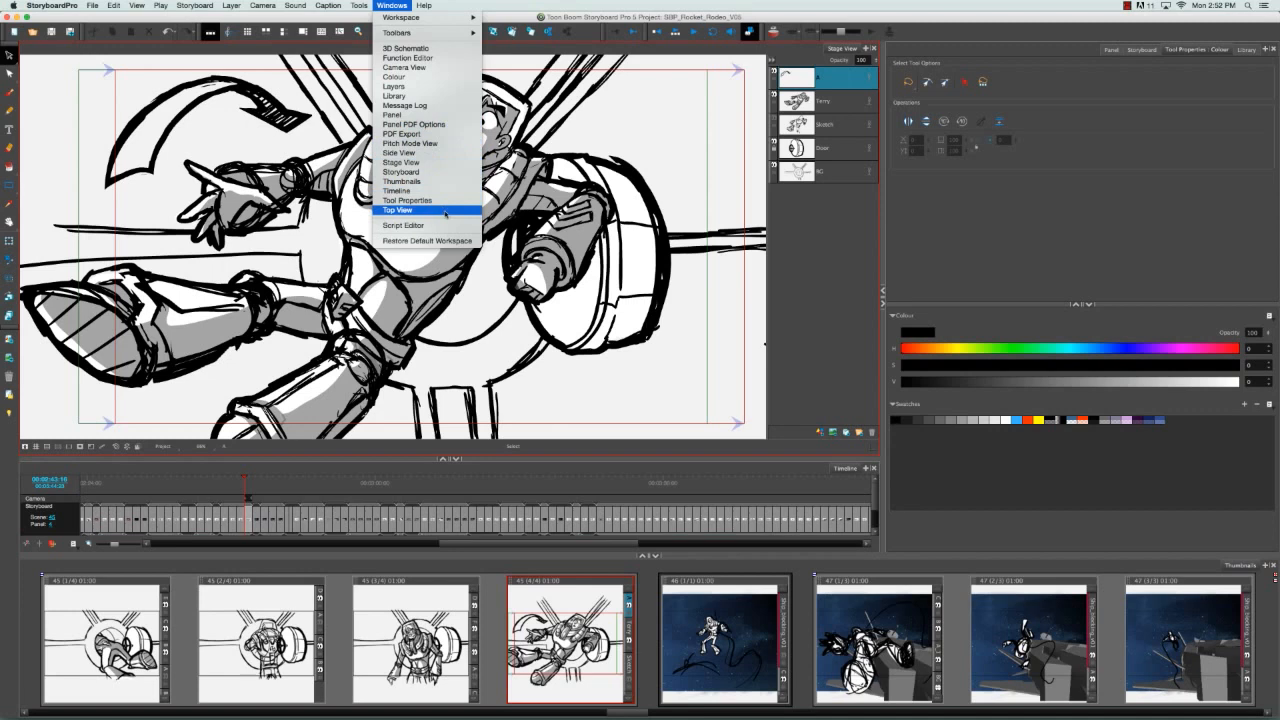
click(417, 210)
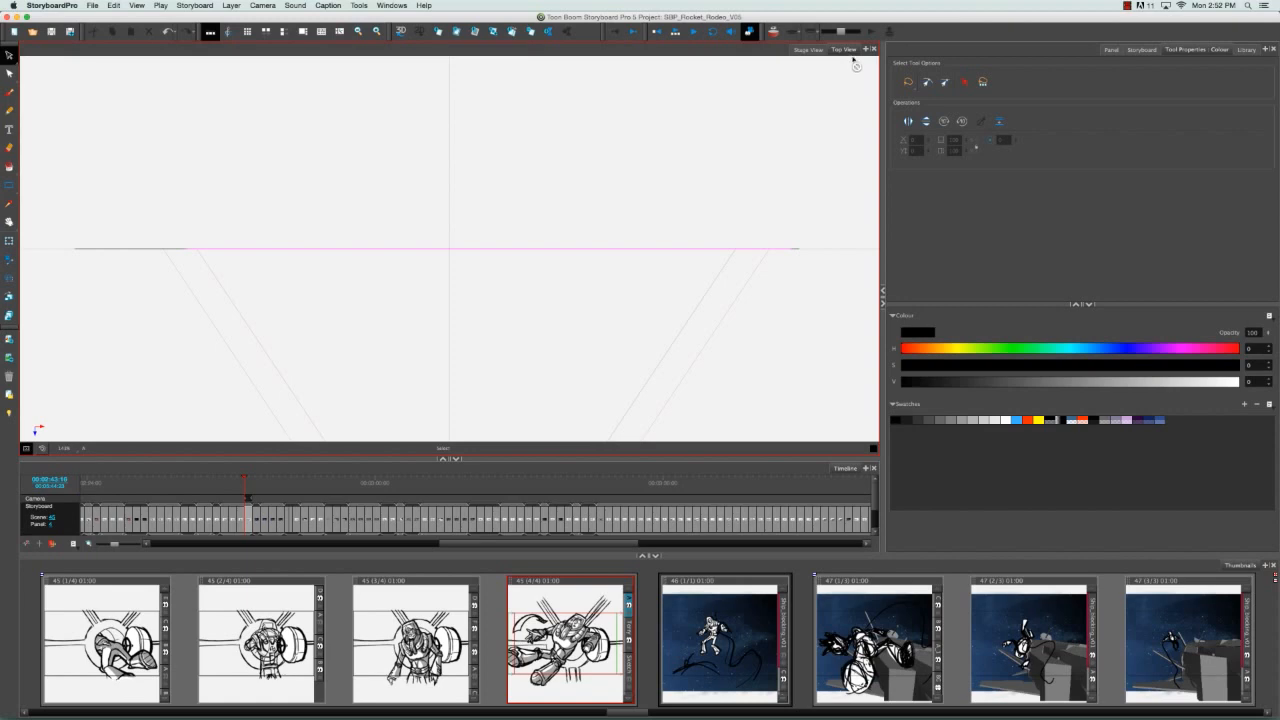
mouse_move(1171, 127)
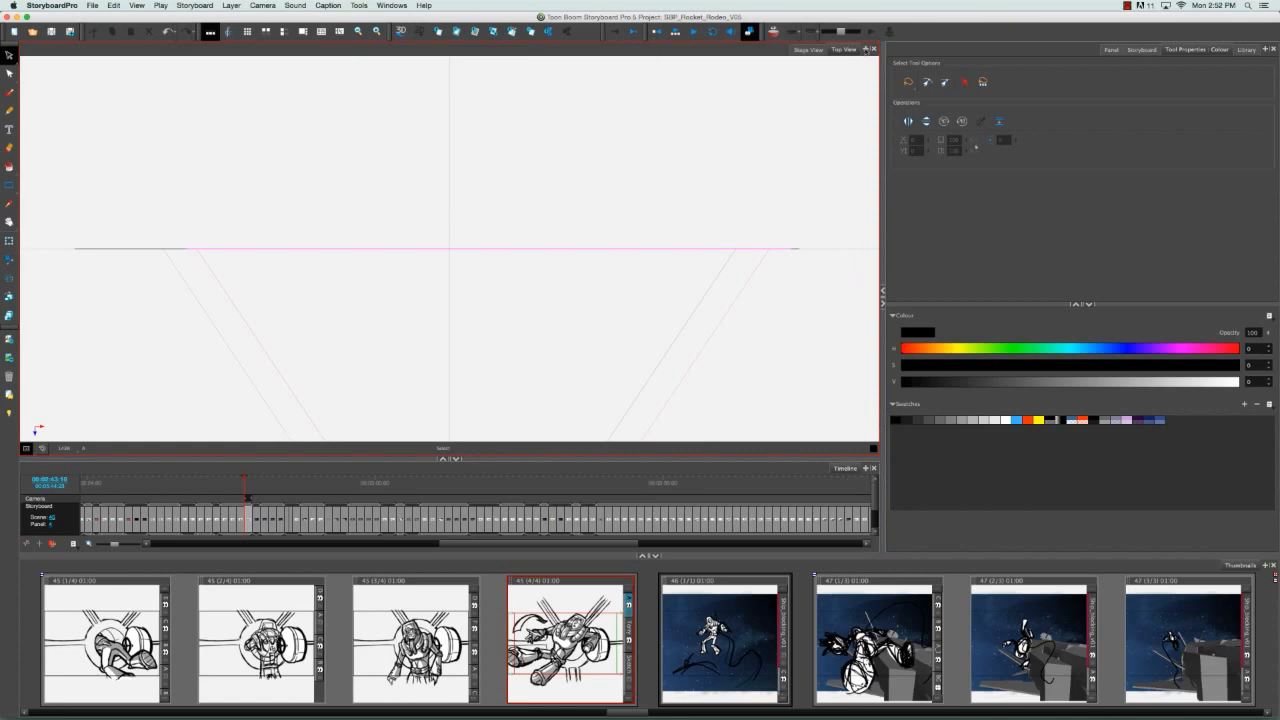
Add a Function Editor tab from the view tab bar's + menu.
click(866, 49)
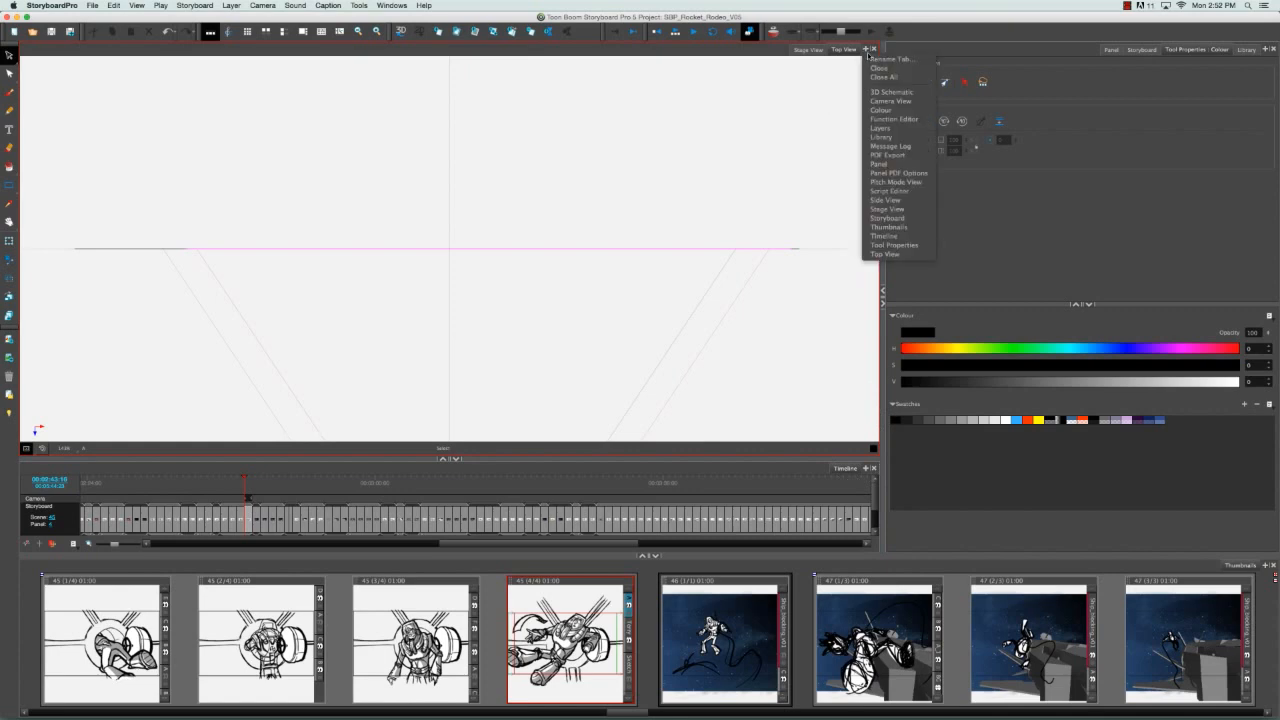
mouse_move(891, 119)
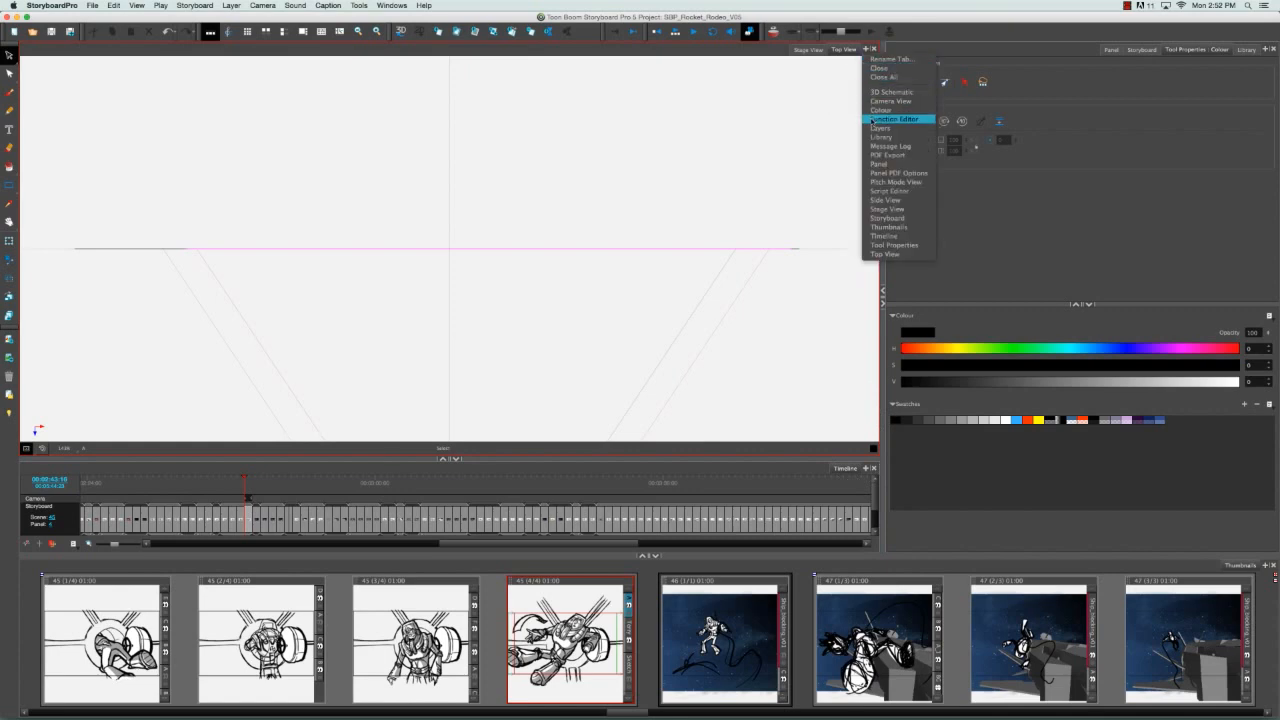
click(891, 118)
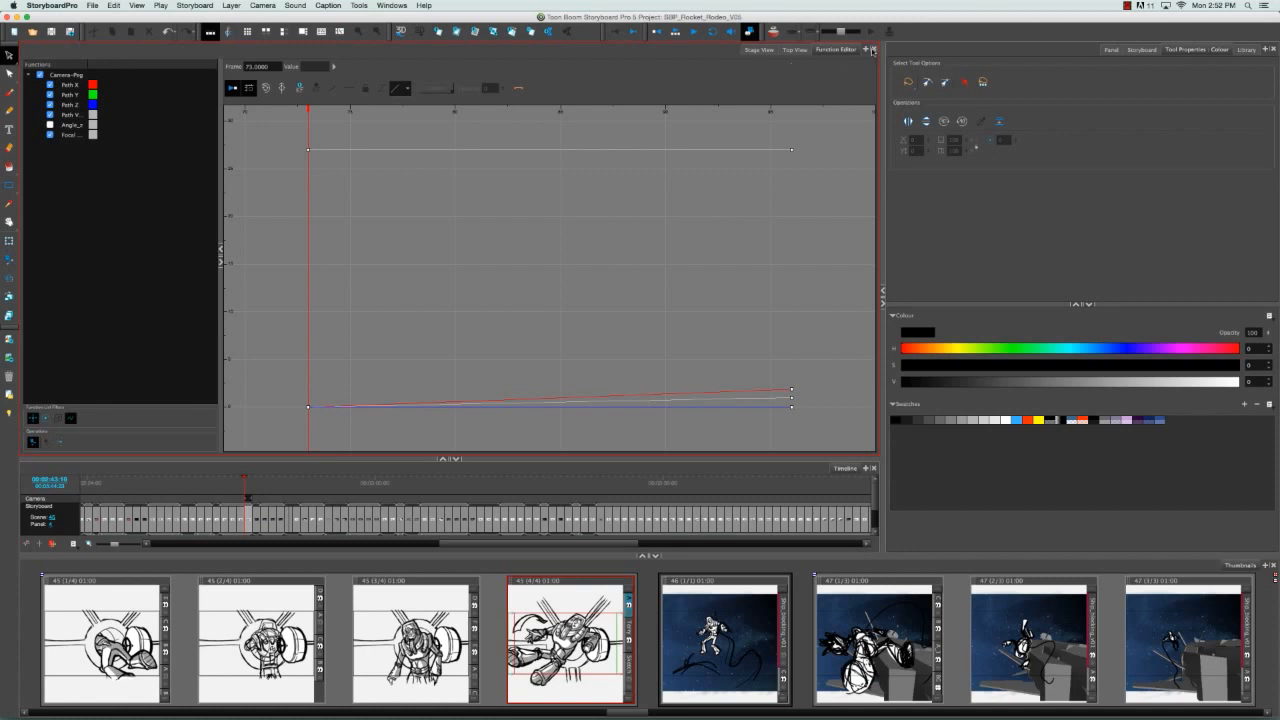
click(756, 50)
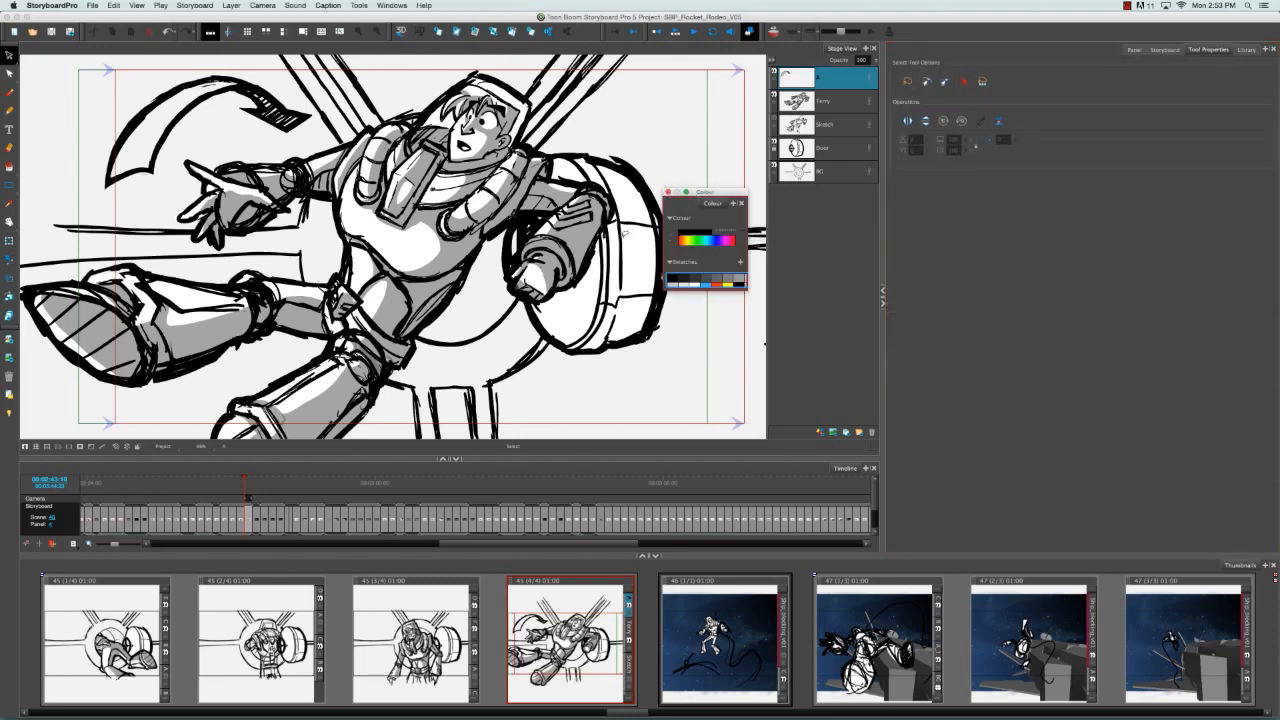
Move the floating Colour window aside, then dock it back into the right-hand panel.
drag(704, 191, 975, 301)
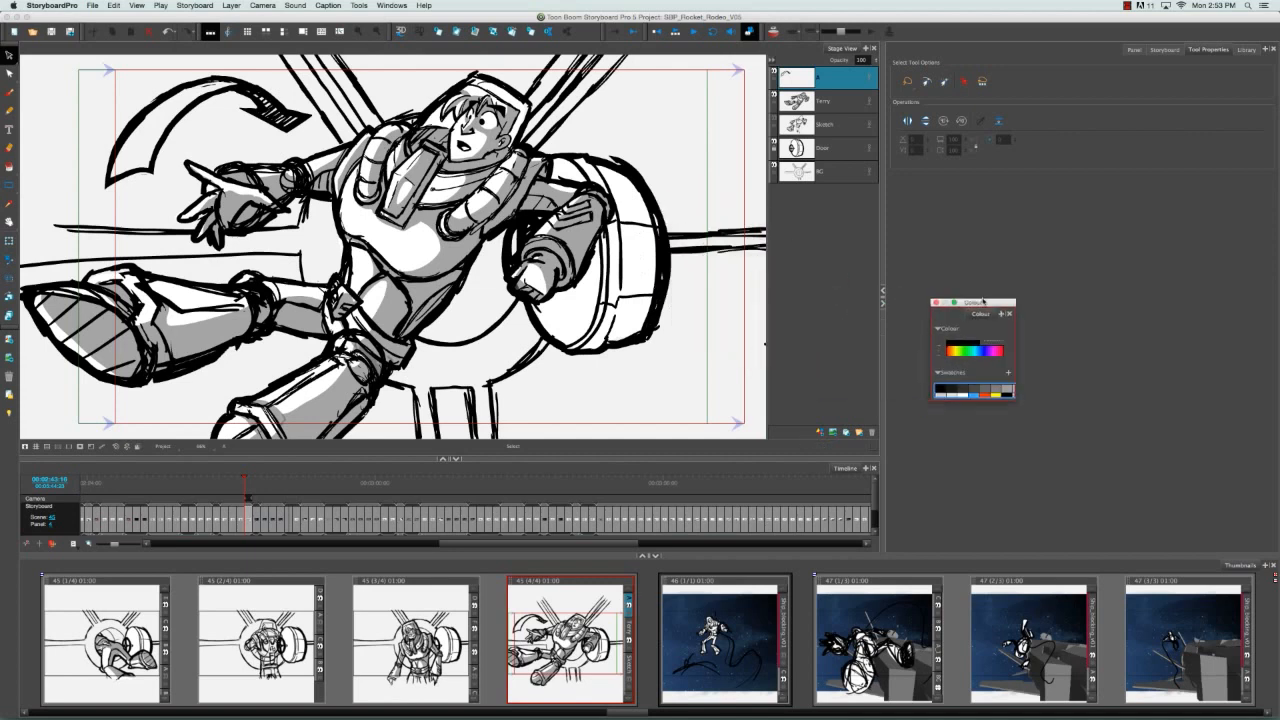
drag(980, 302, 828, 268)
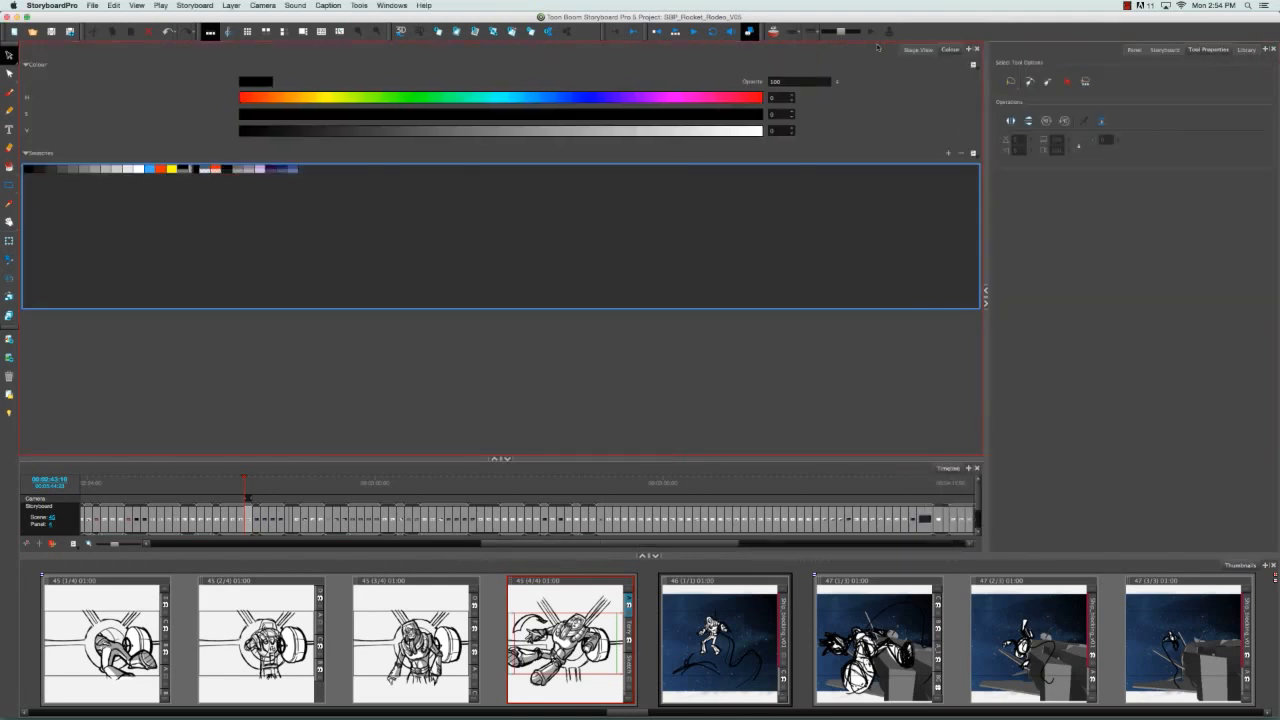
mouse_move(921, 209)
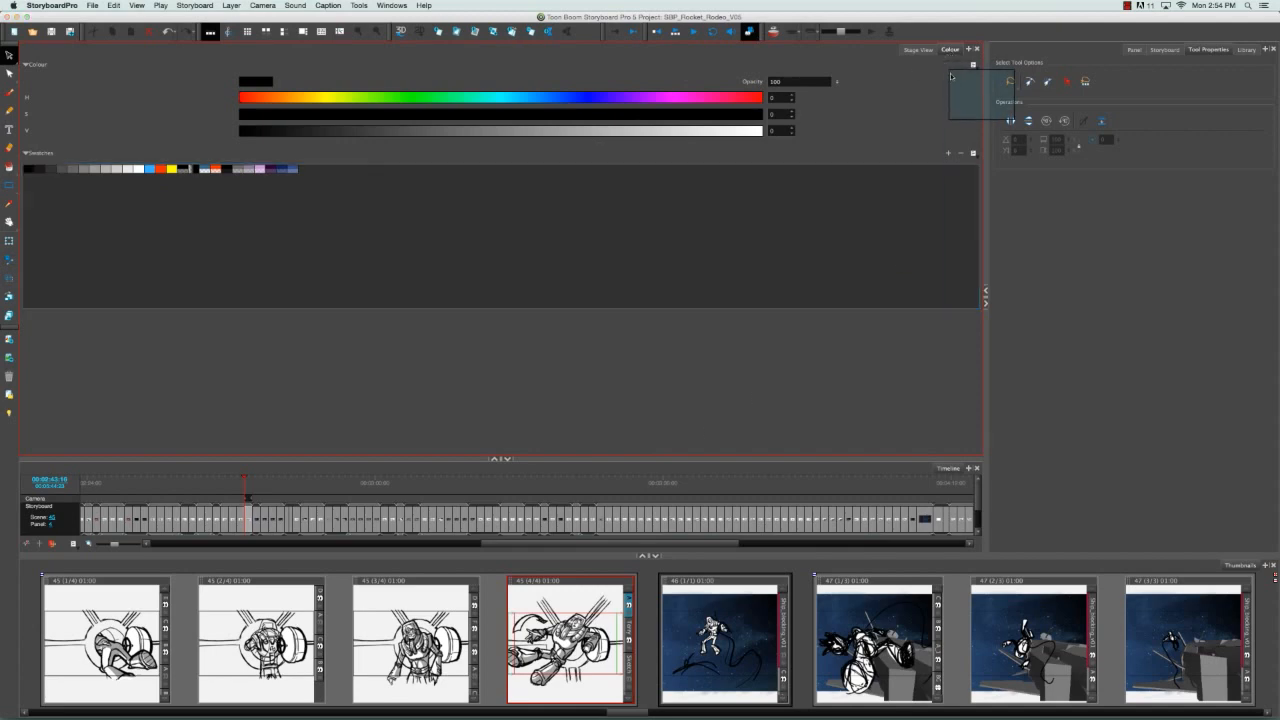
click(921, 48)
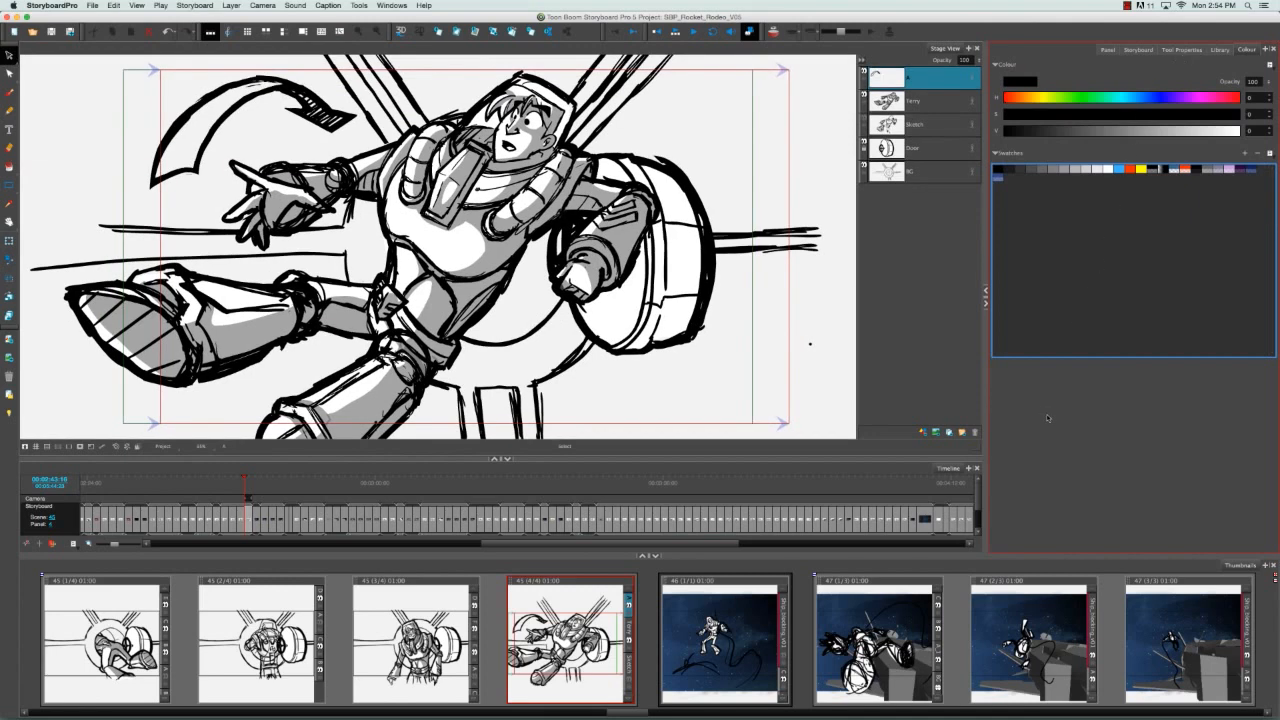
mouse_move(1061, 409)
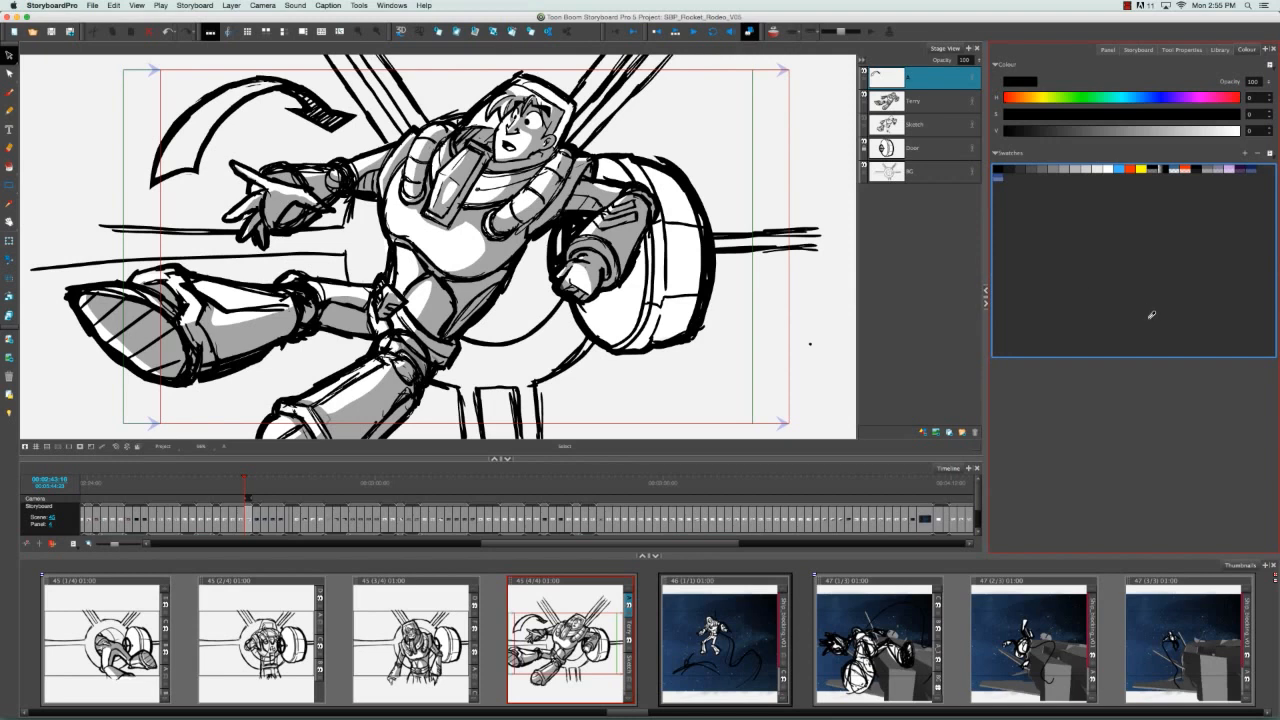
mouse_move(513, 457)
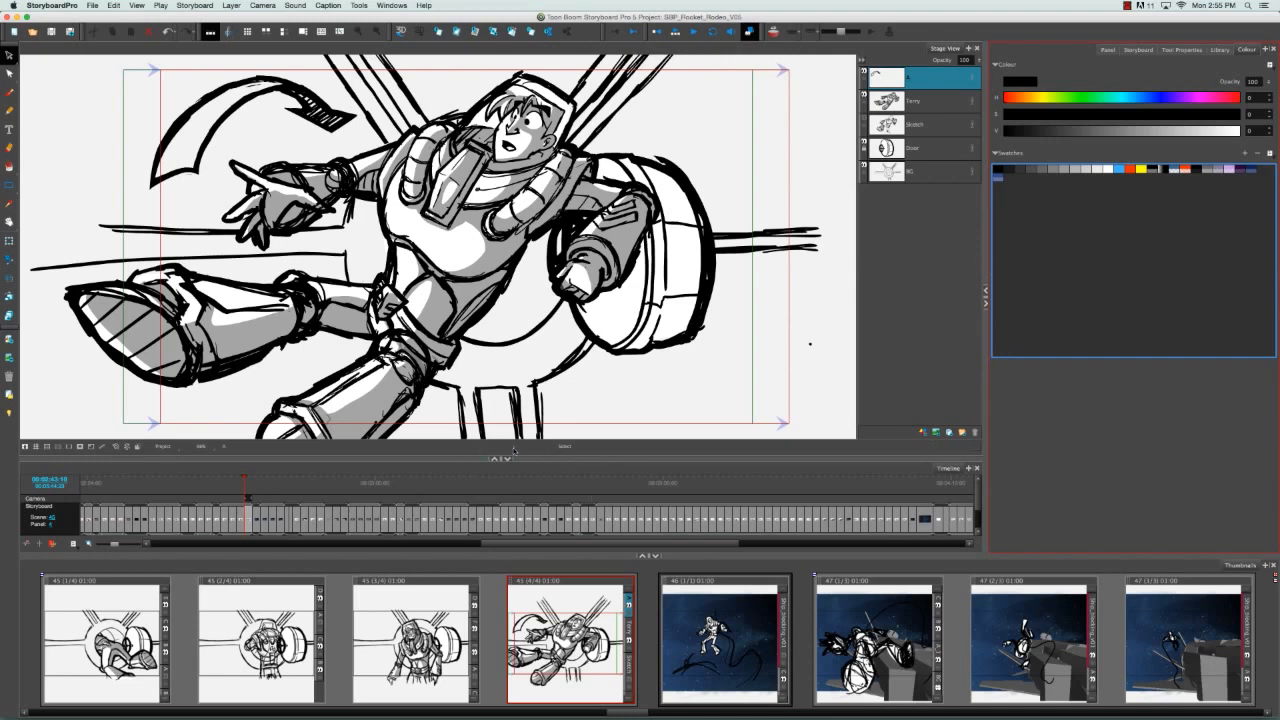
mouse_move(660, 540)
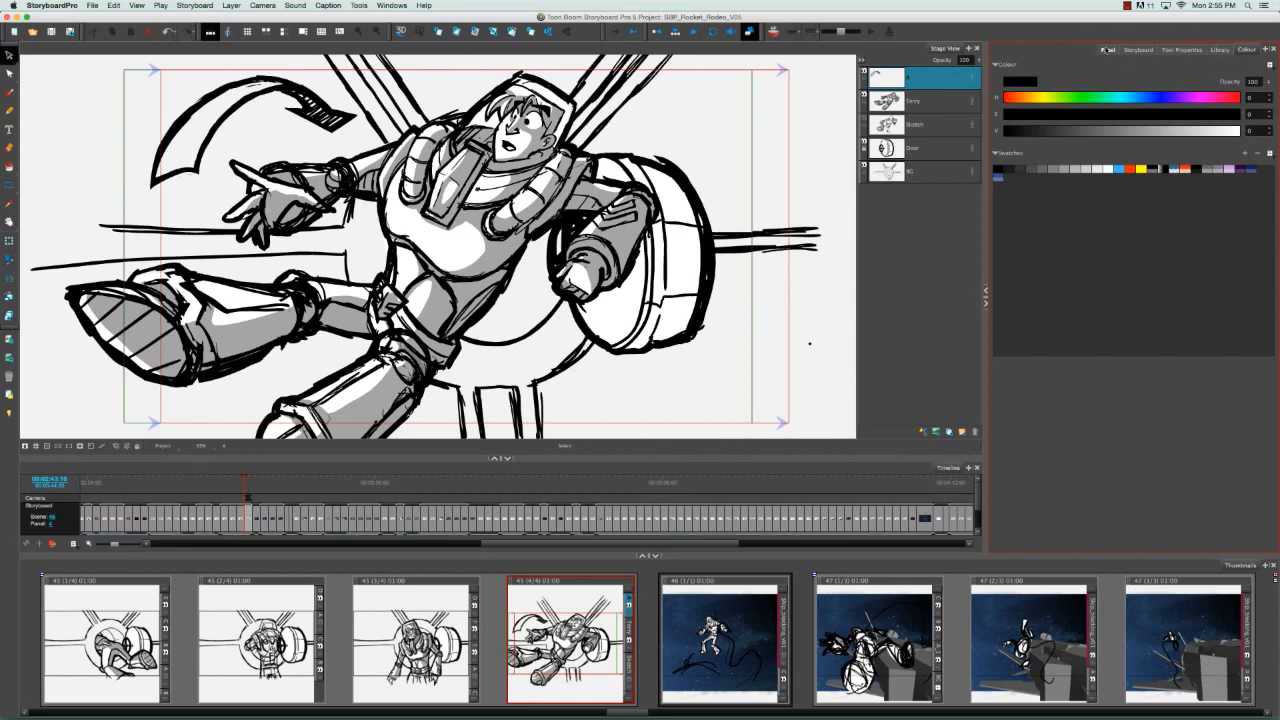
Select a tab in the right-hand panel beside the docked Colour view.
click(1220, 47)
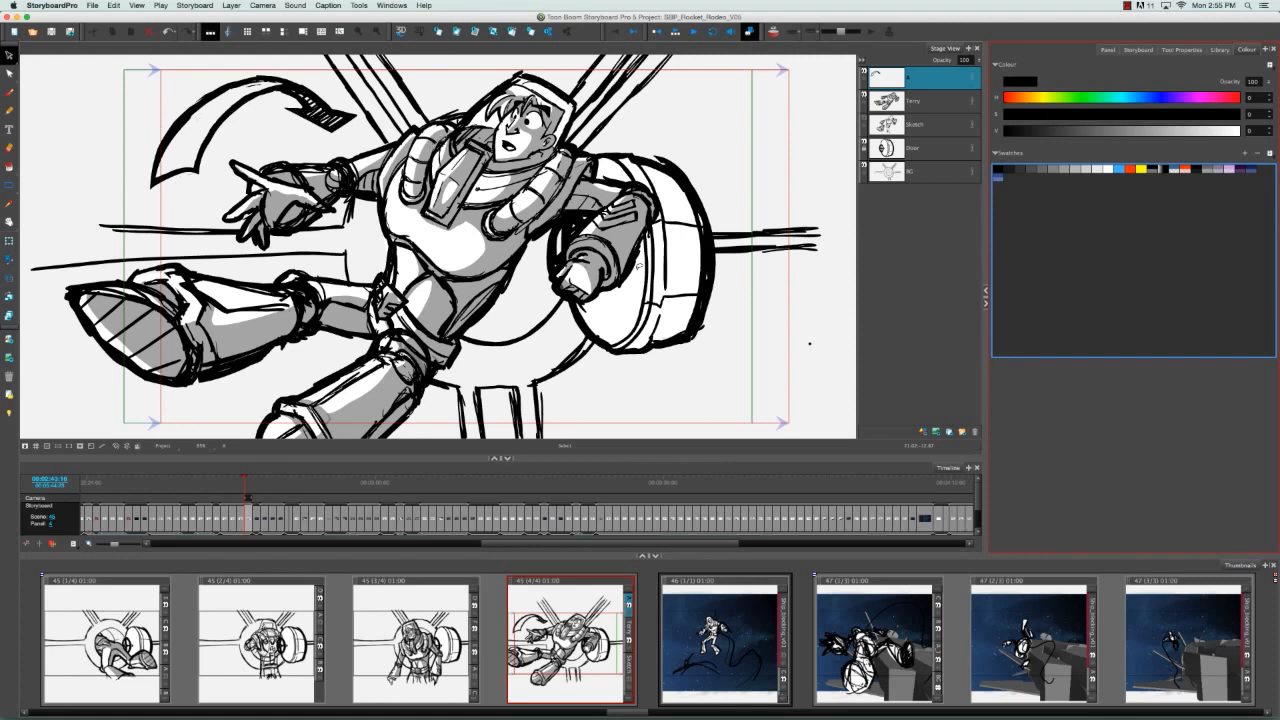
mouse_move(1022, 442)
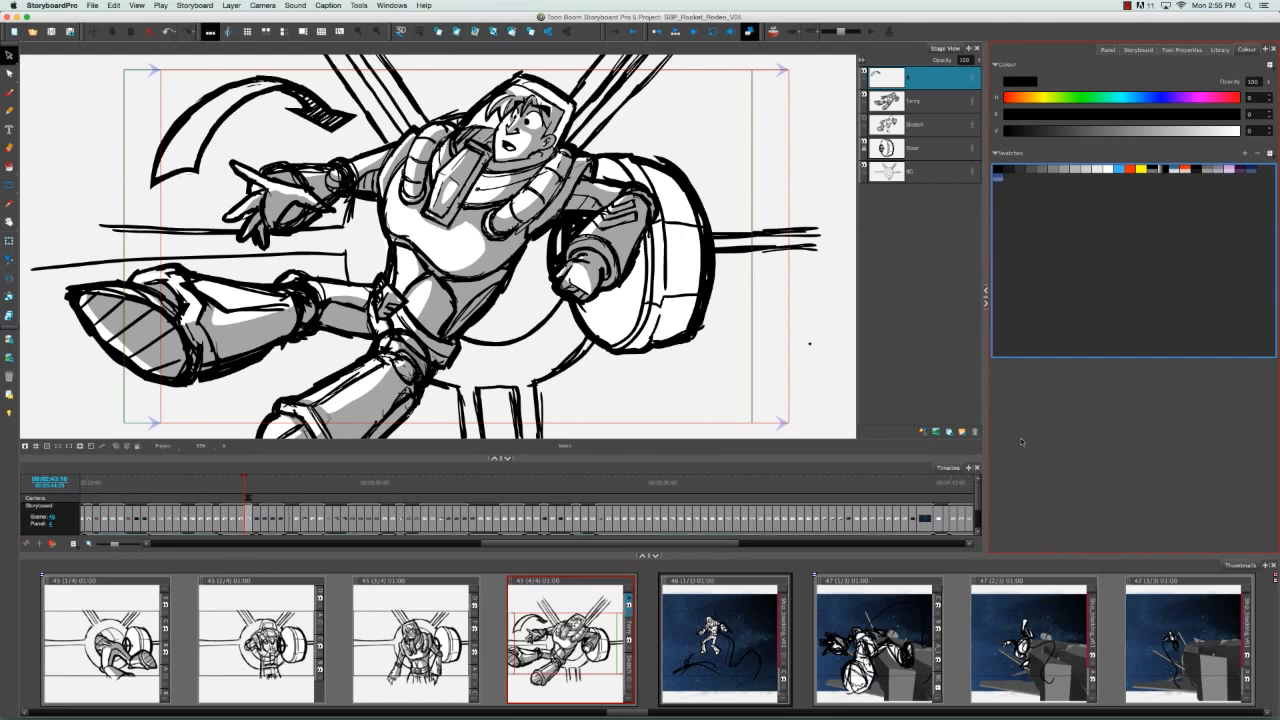
mouse_move(1027, 440)
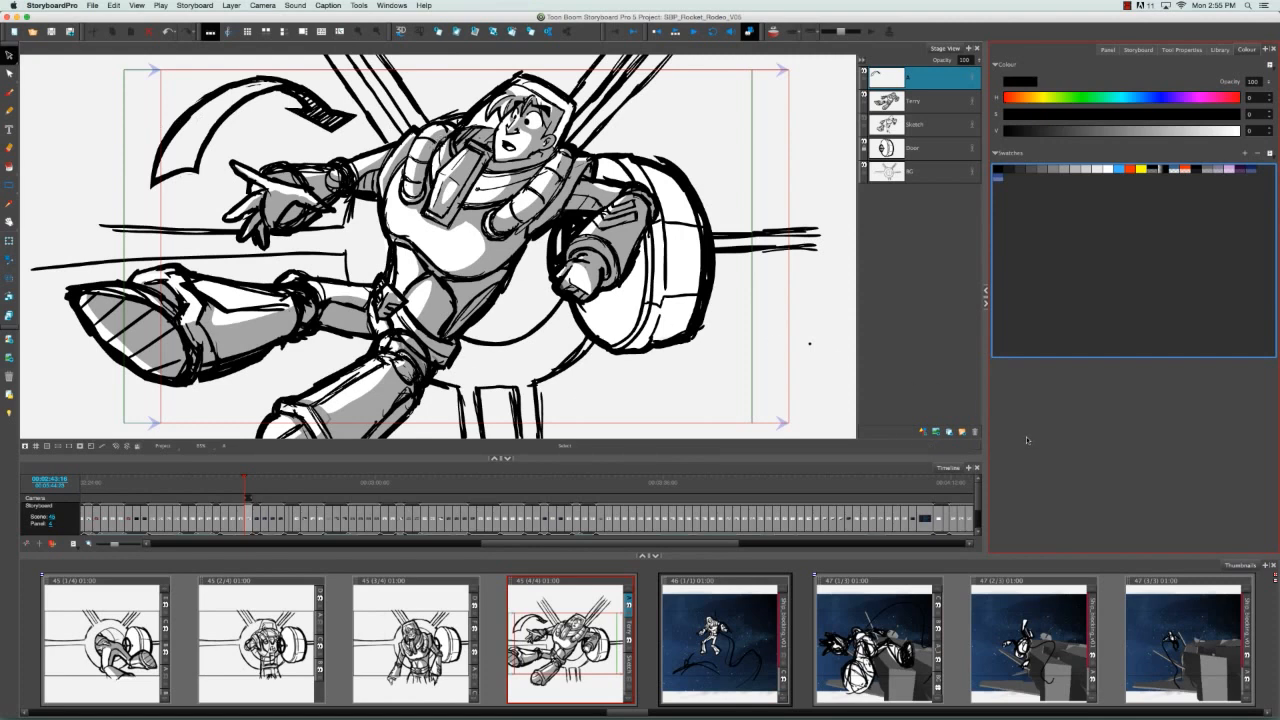
mouse_move(1038, 435)
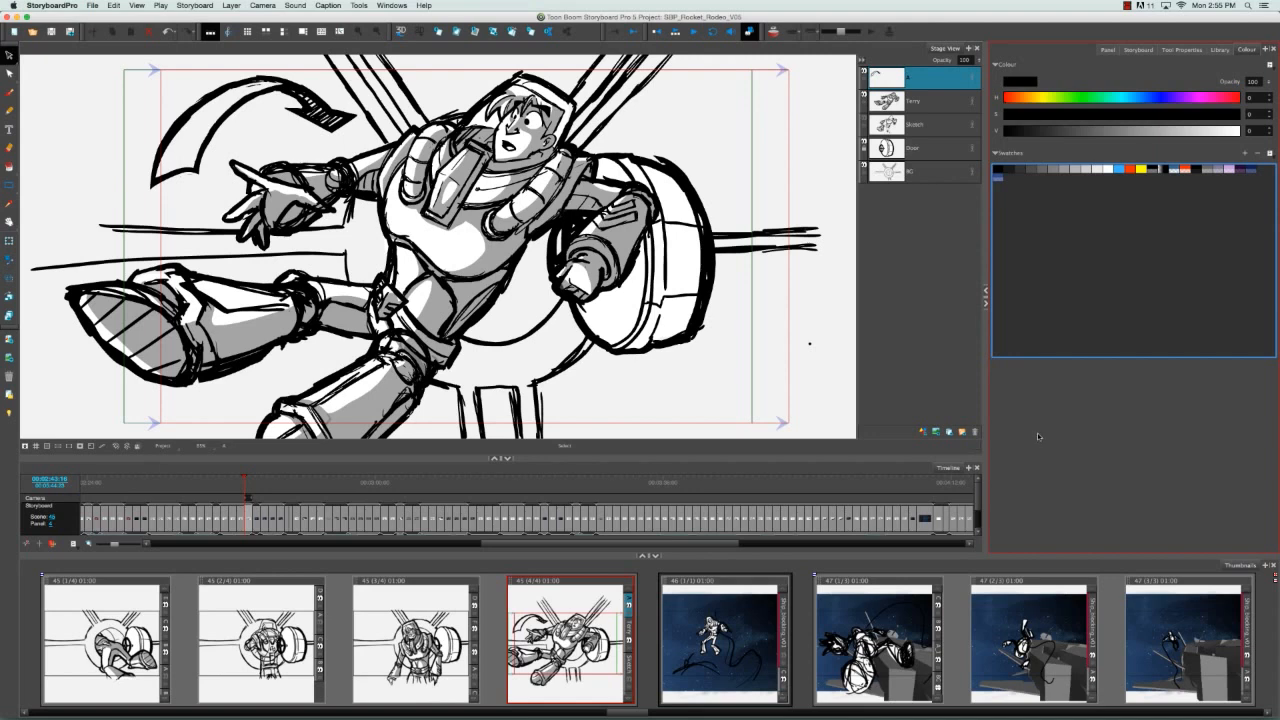
mouse_move(1021, 447)
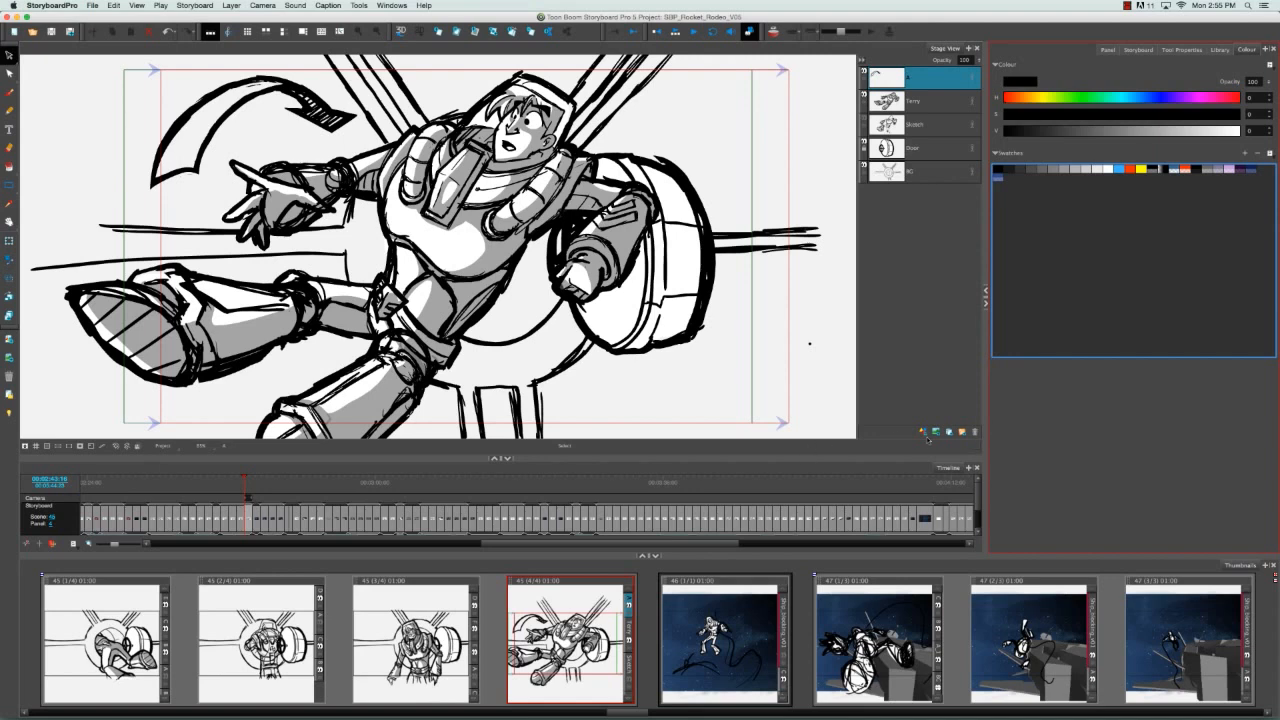
Choose Restore Default Workspace from the Windows menu.
click(419, 6)
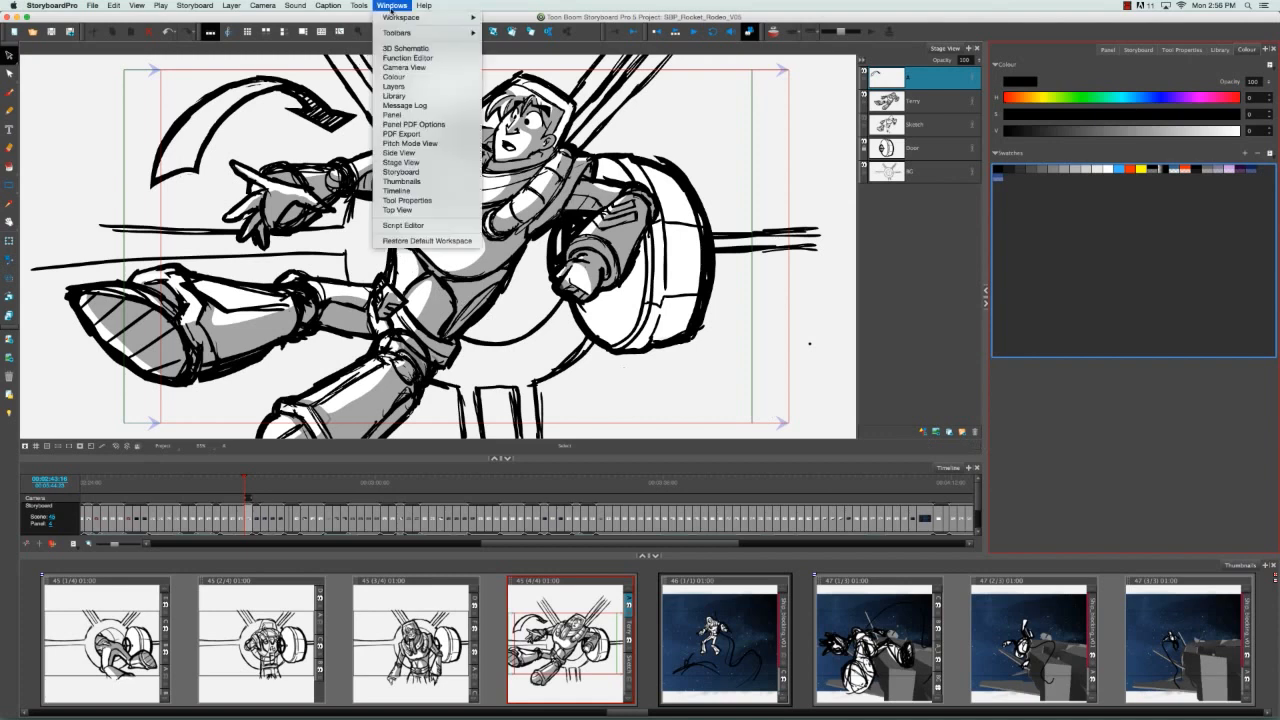
mouse_move(425, 241)
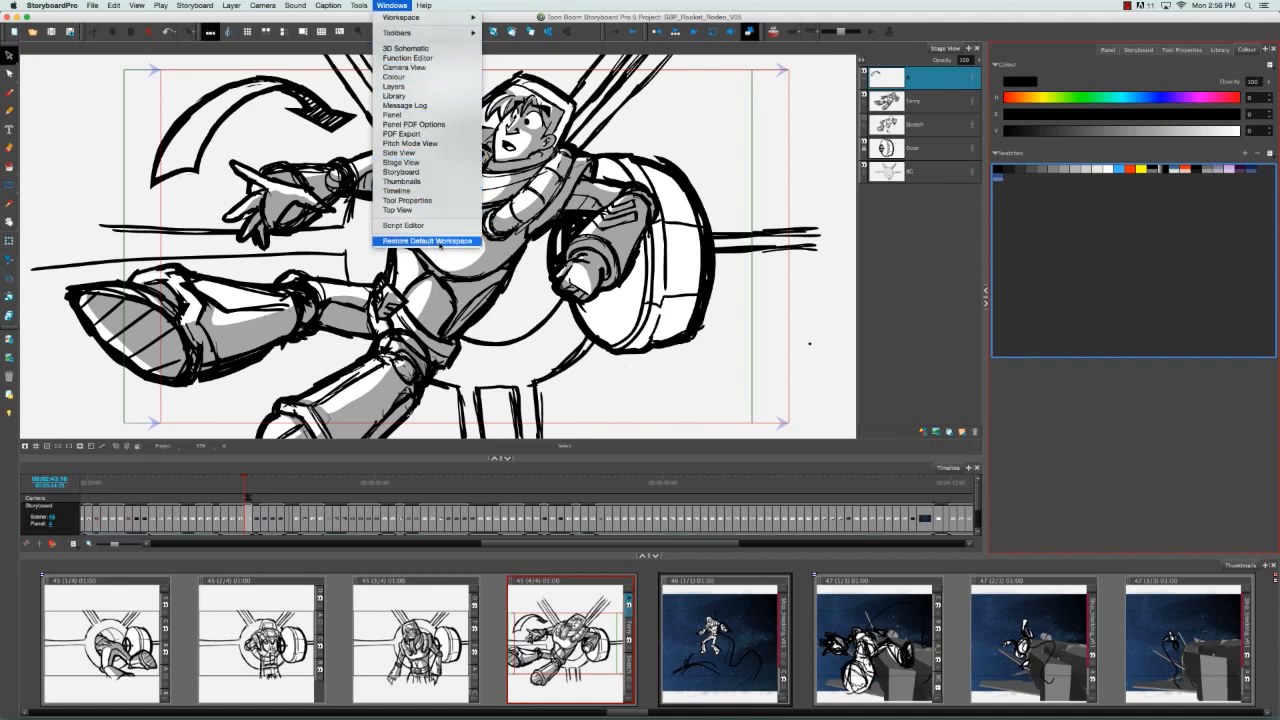
click(425, 241)
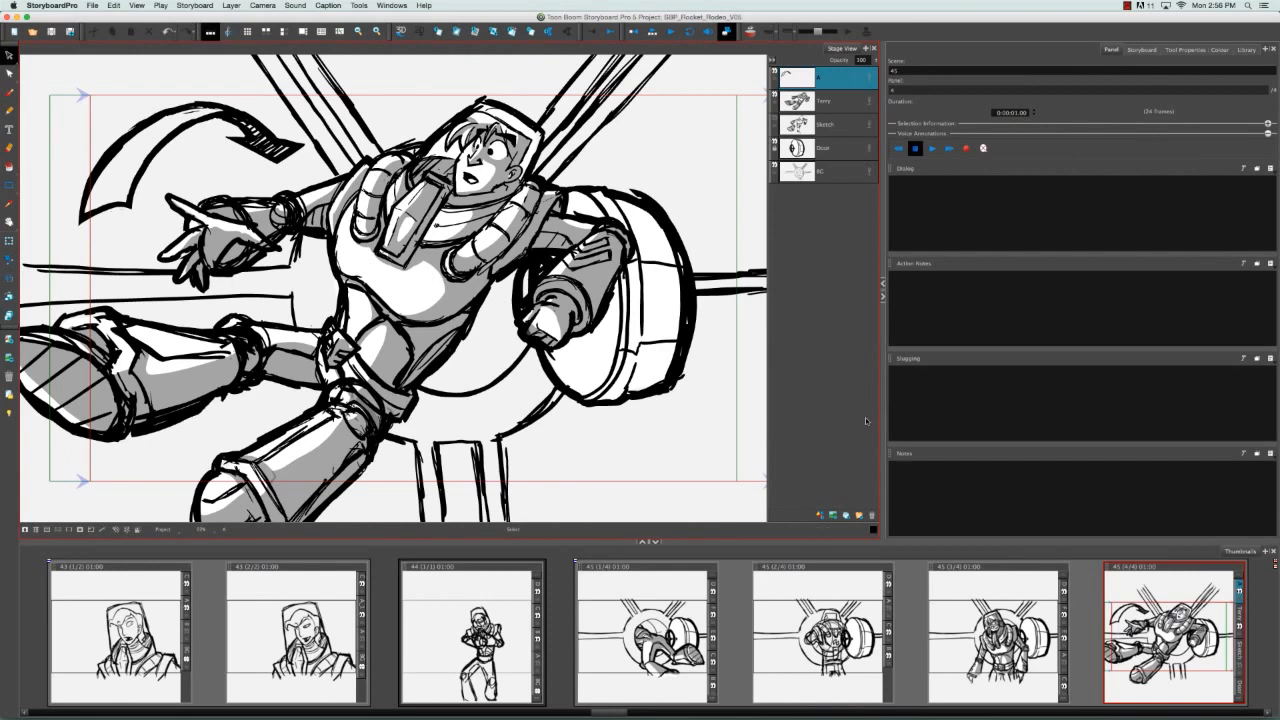
mouse_move(344, 547)
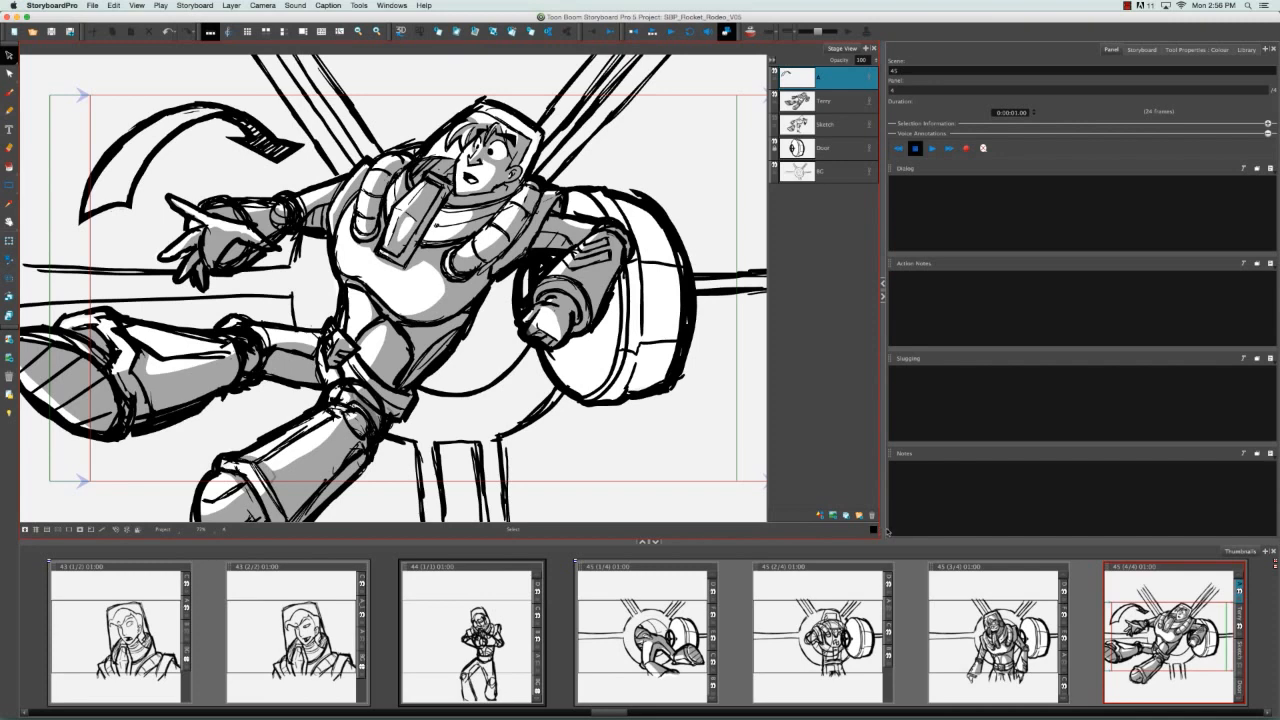
mouse_move(888, 550)
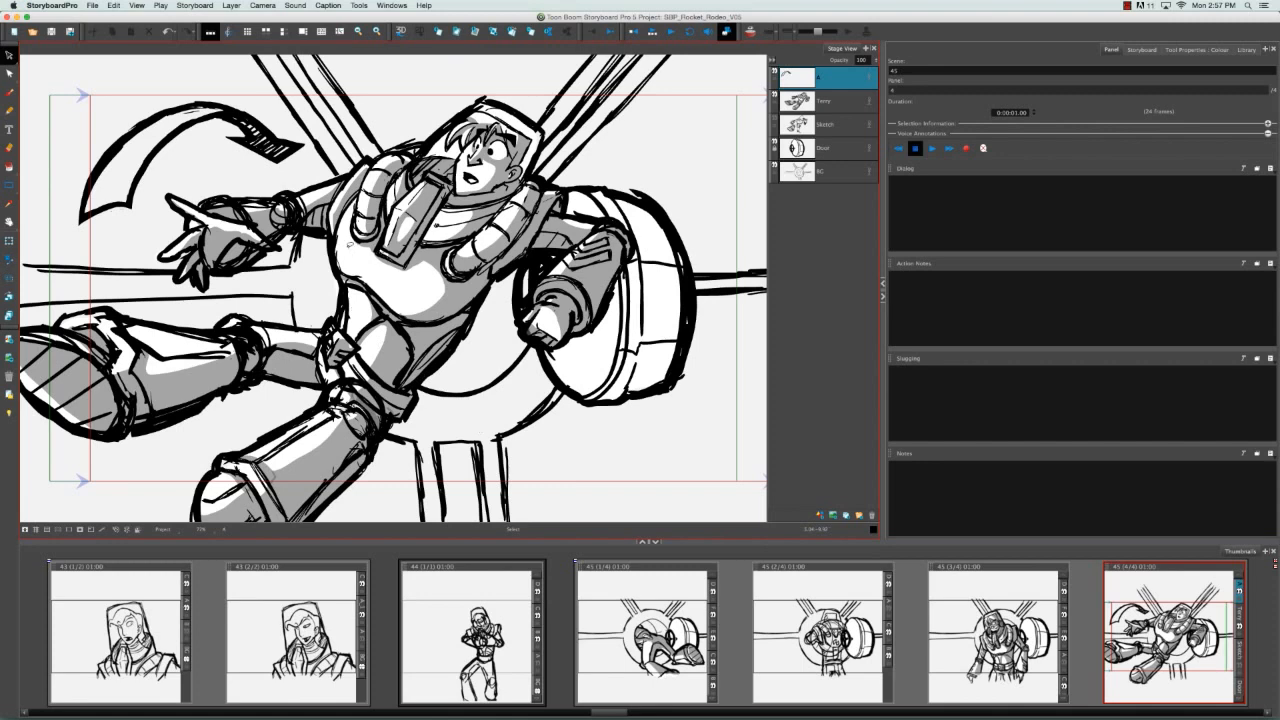
Reopen the Timeline view from the Windows menu as a floating window.
click(416, 6)
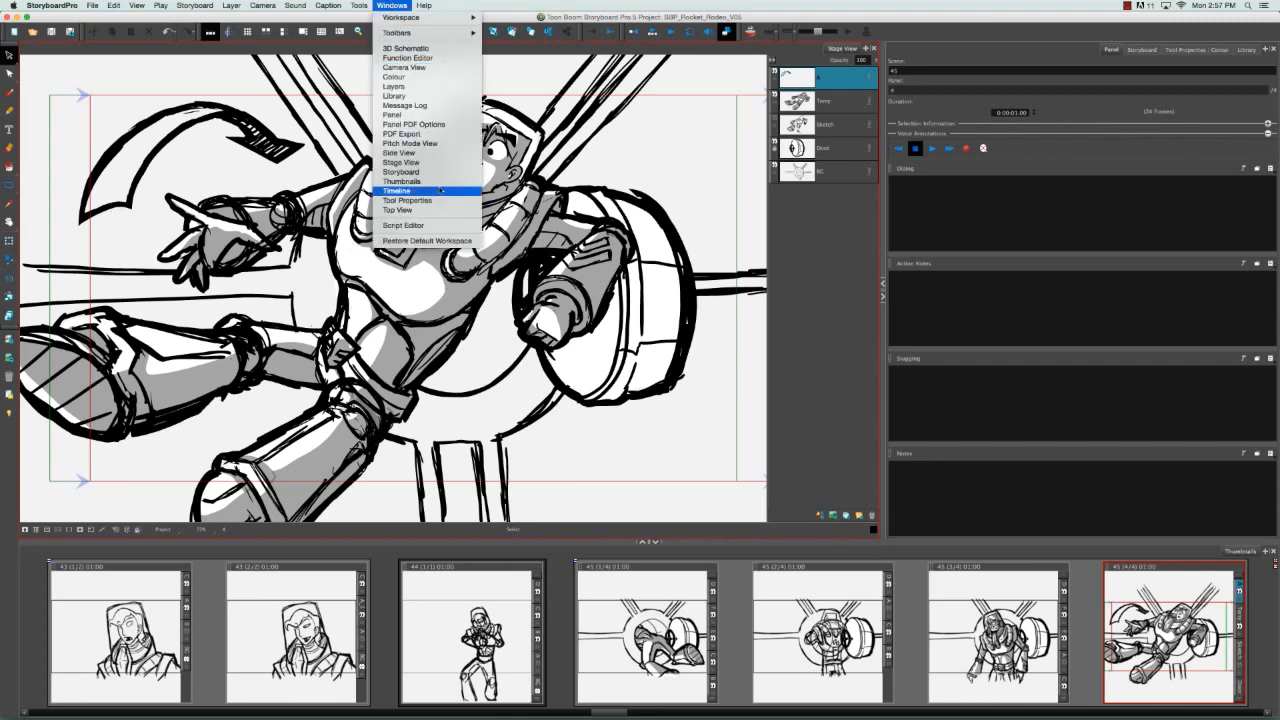
click(398, 190)
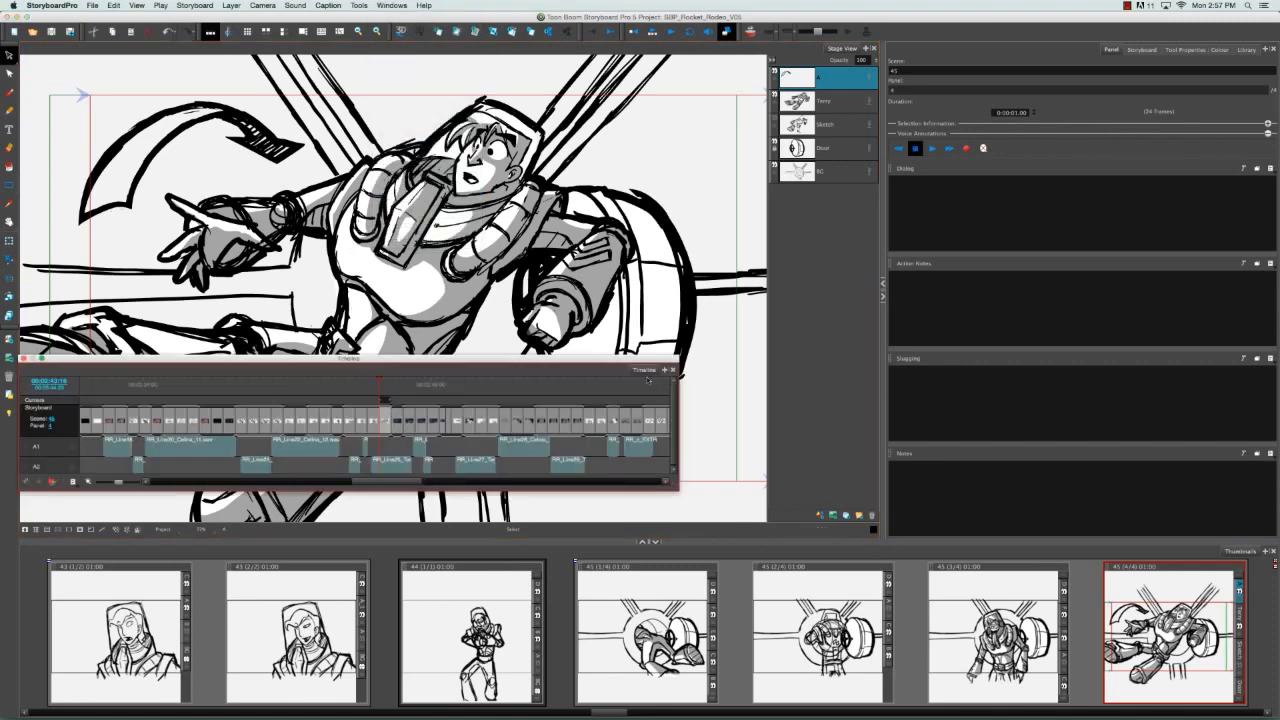